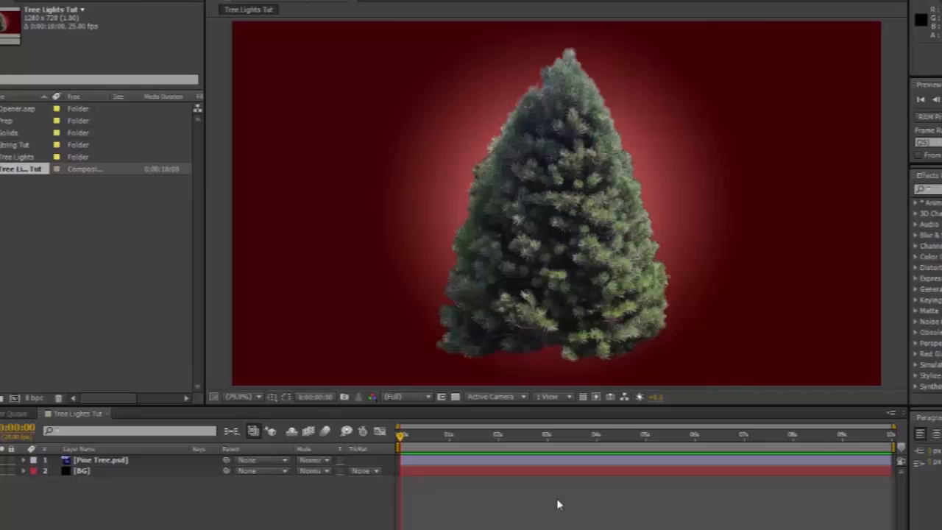
mouse_move(327, 498)
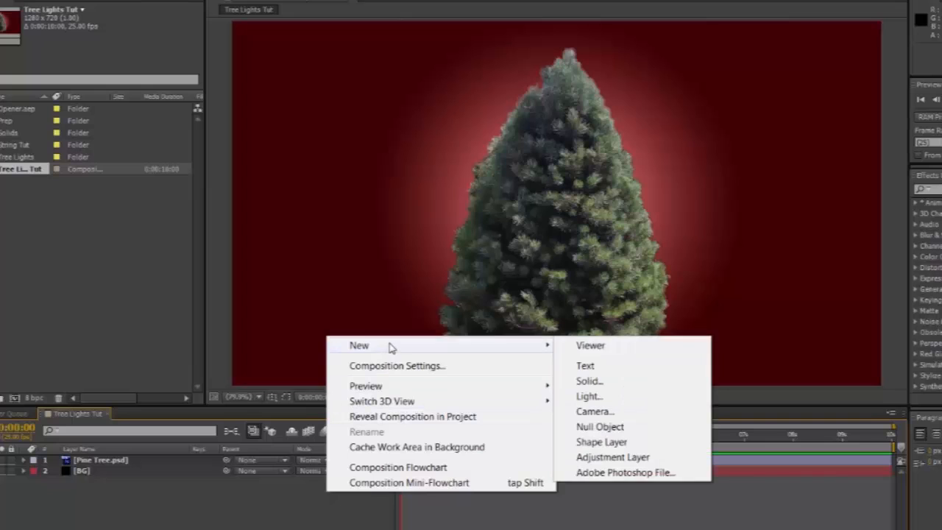
Create a new black solid layer named 'Lights' over the tree composition
left_click(588, 379)
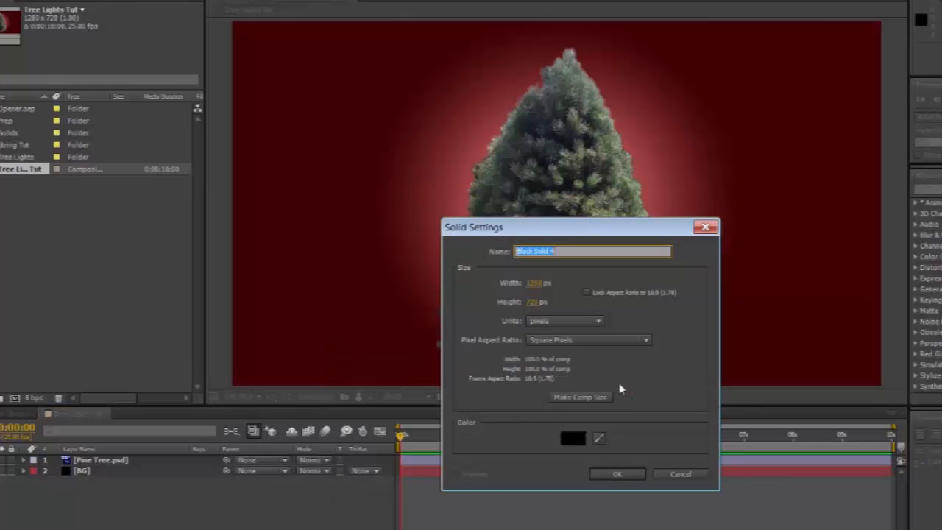
type("L")
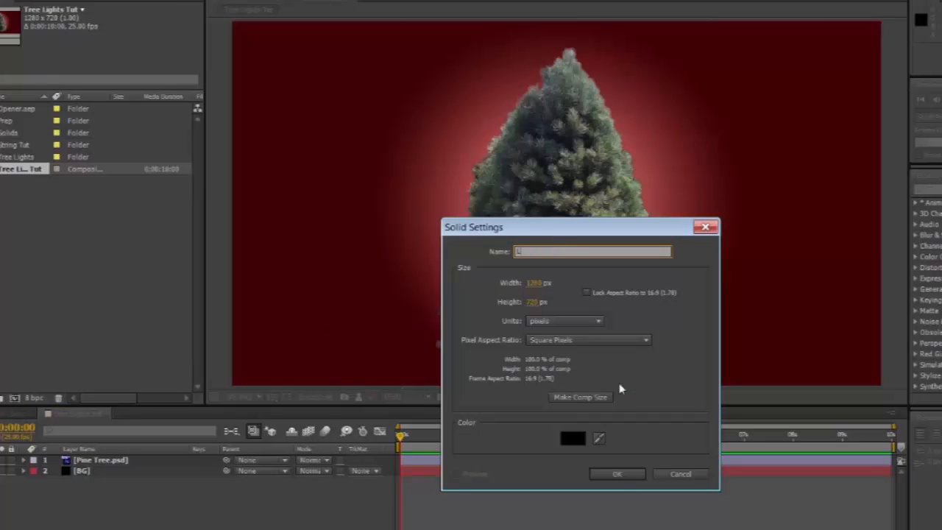
type("Lights")
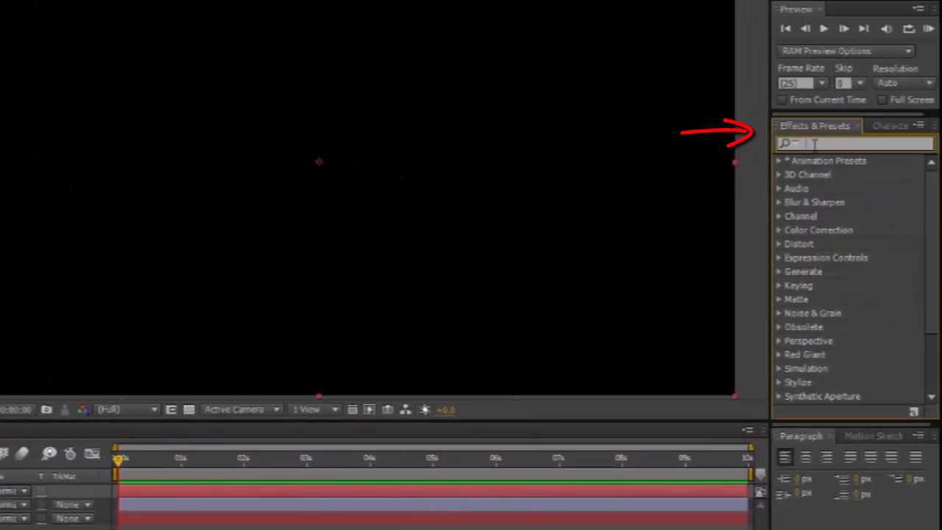
Apply the CC Particle World effect to the Lights layer via an 'cc' effects search
type("cc particle")
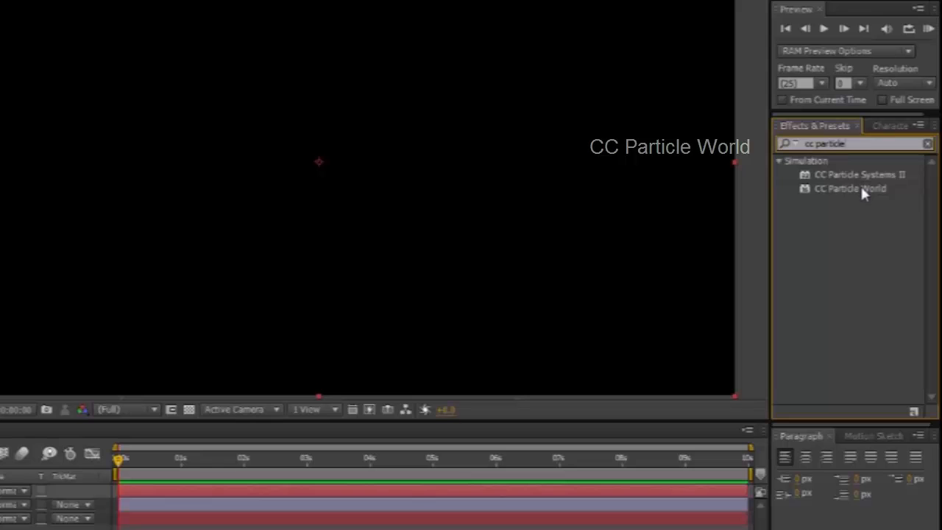
double_click(851, 188)
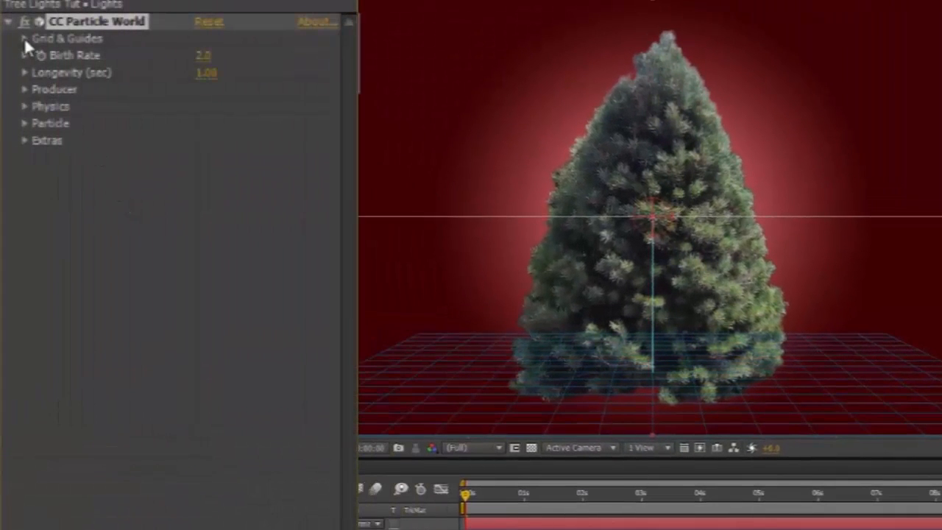
Hide the Position, Grid, Horizon and Axis Box overlays under Grid & Guides
left_click(24, 38)
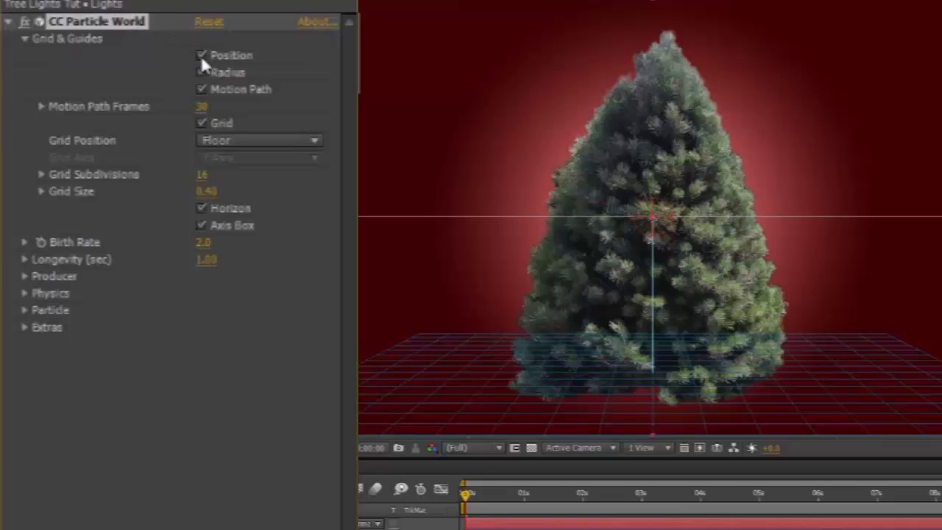
left_click(201, 55)
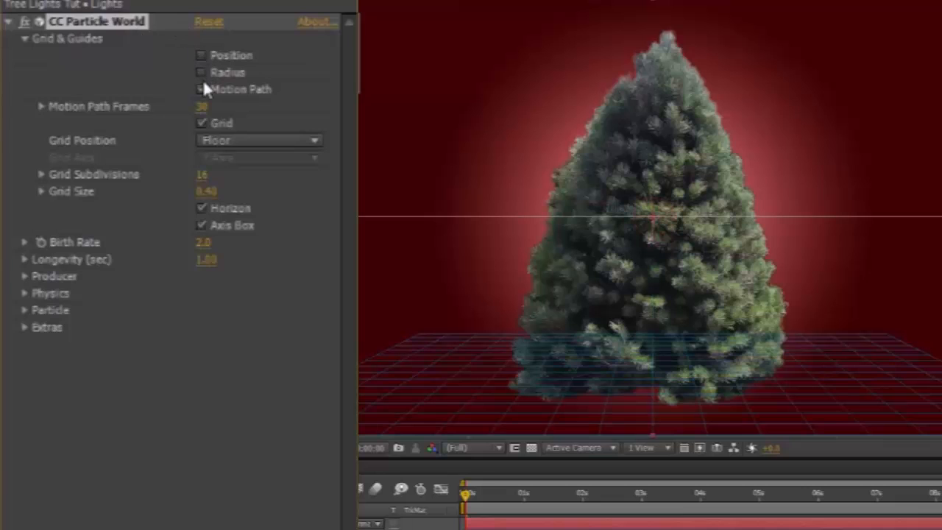
left_click(201, 124)
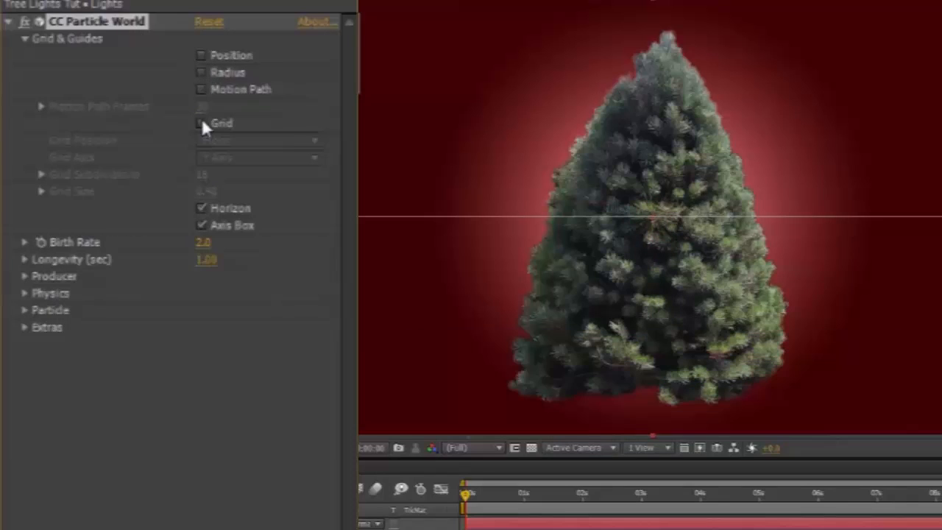
left_click(200, 207)
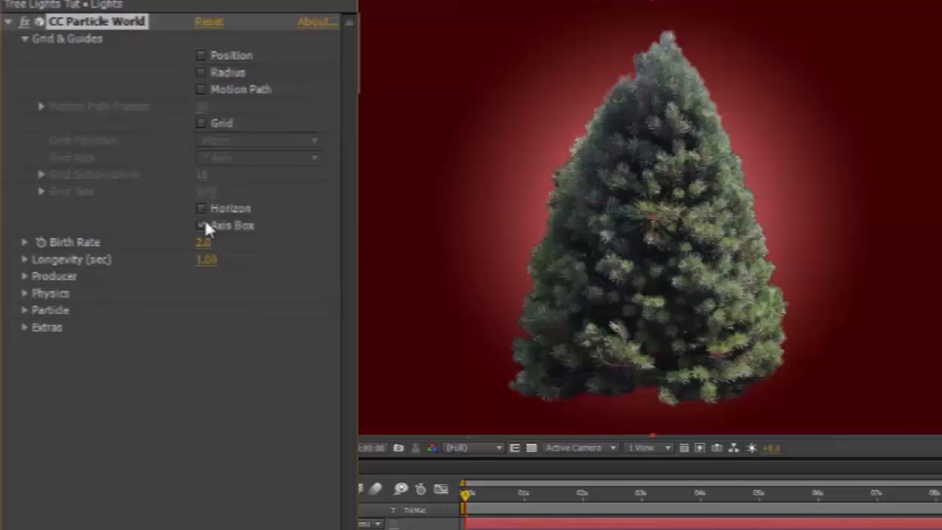
left_click(200, 225)
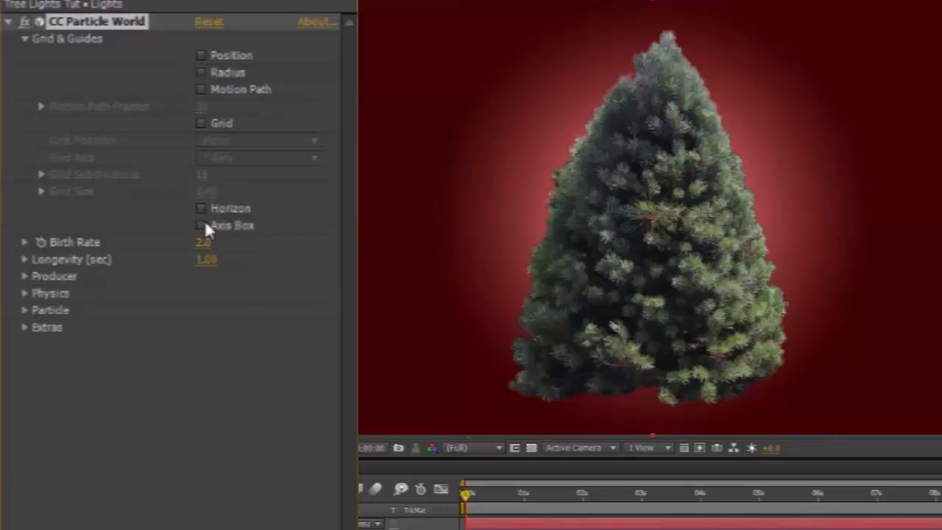
Set particle Longevity to 0.50 and zero the Physics velocity so particles stay at the emitter
double_click(203, 241)
type("3")
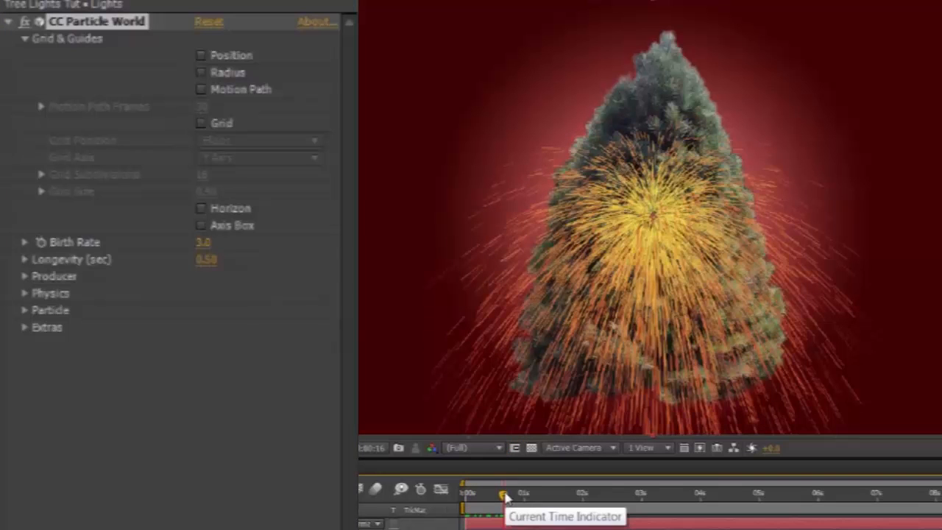
mouse_move(309, 396)
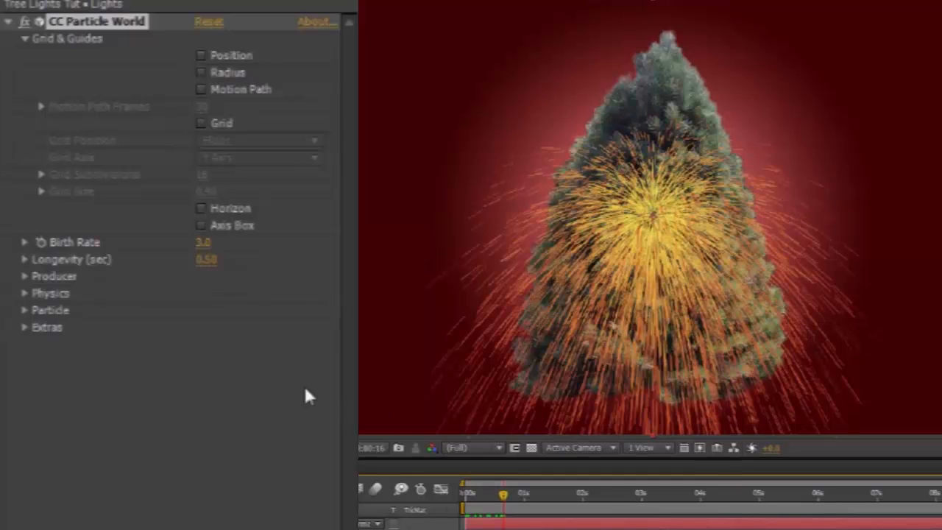
left_click(23, 292)
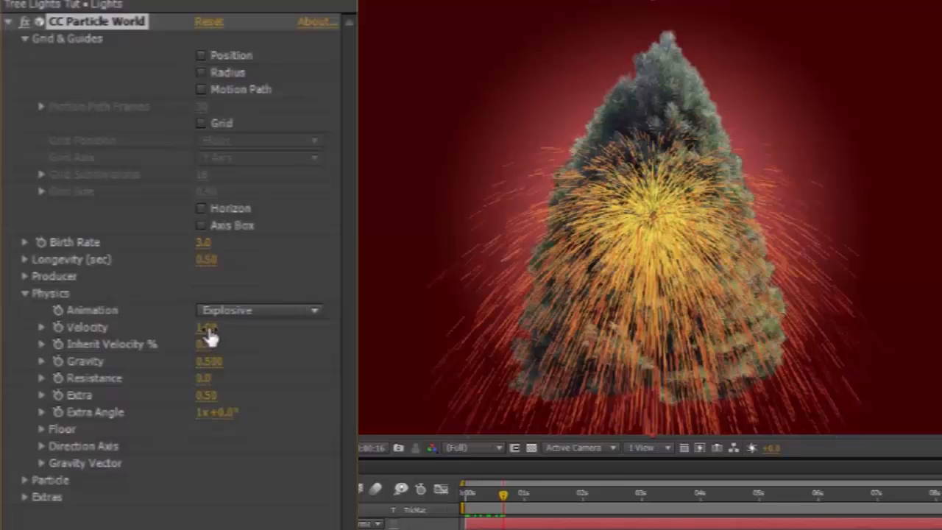
double_click(214, 327)
type("0")
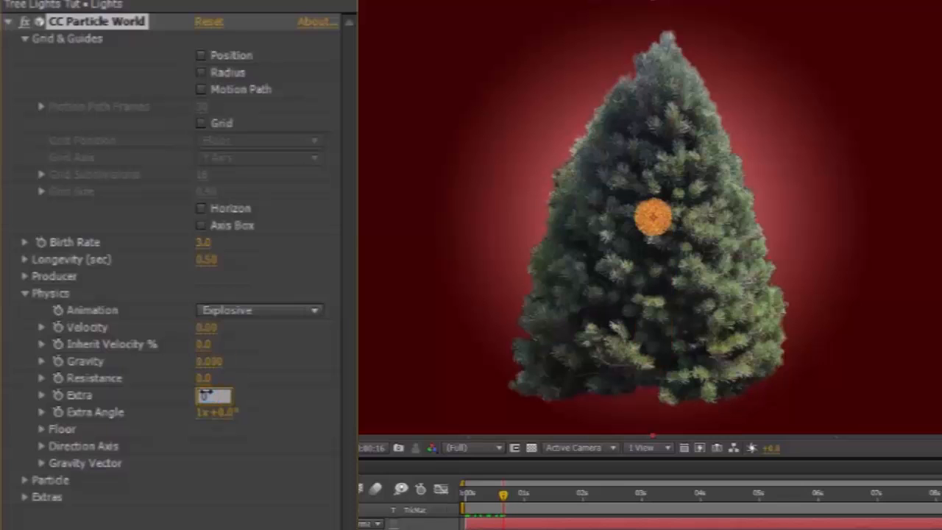
left_click(23, 293)
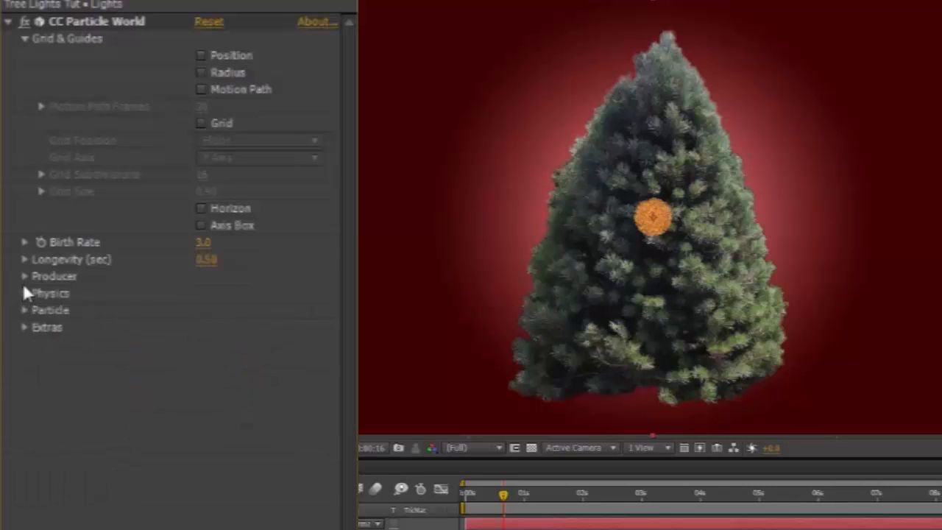
Enlarge the Producer emitter radius along X, Y and Z so particles scatter across the frame
left_click(23, 277)
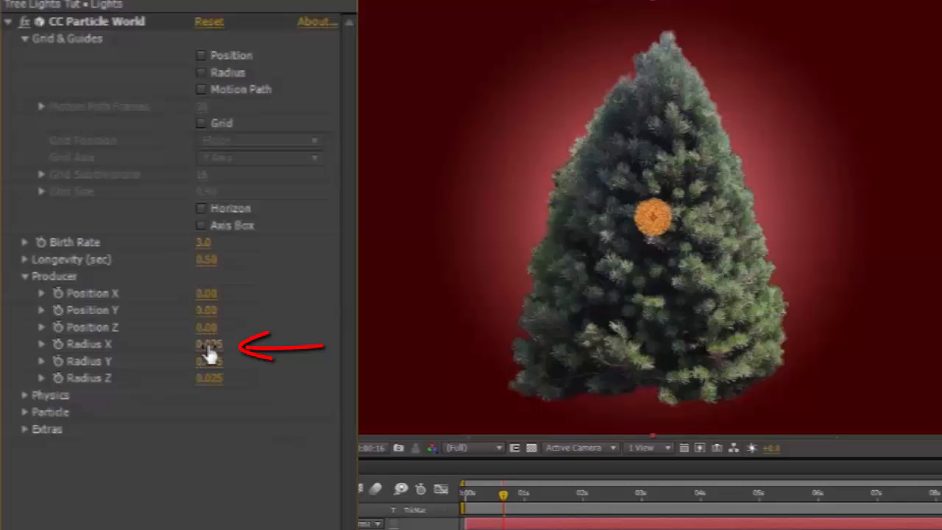
left_click_drag(209, 344, 243, 345)
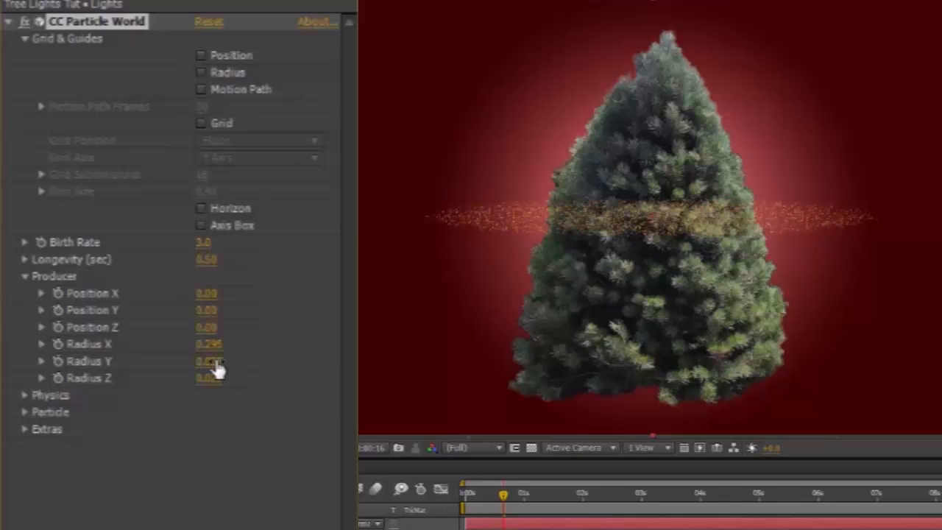
left_click_drag(209, 361, 209, 375)
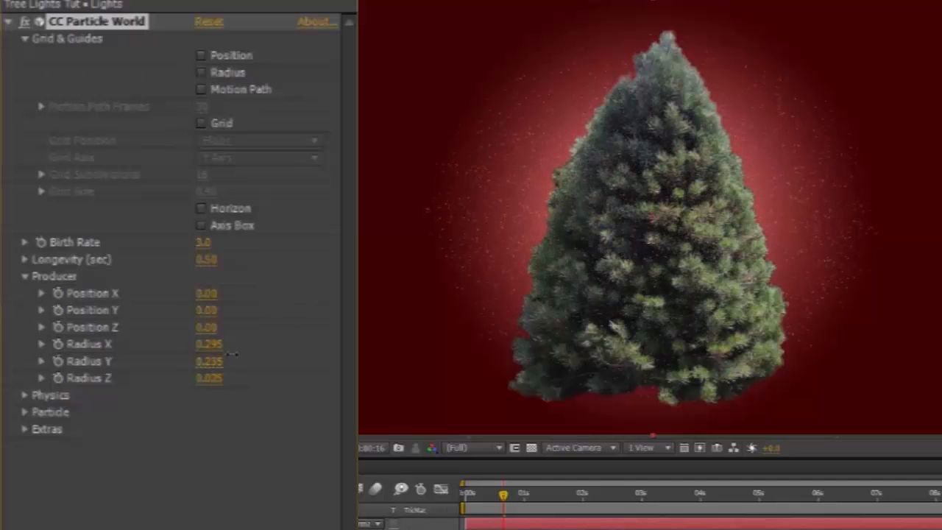
left_click_drag(209, 361, 238, 351)
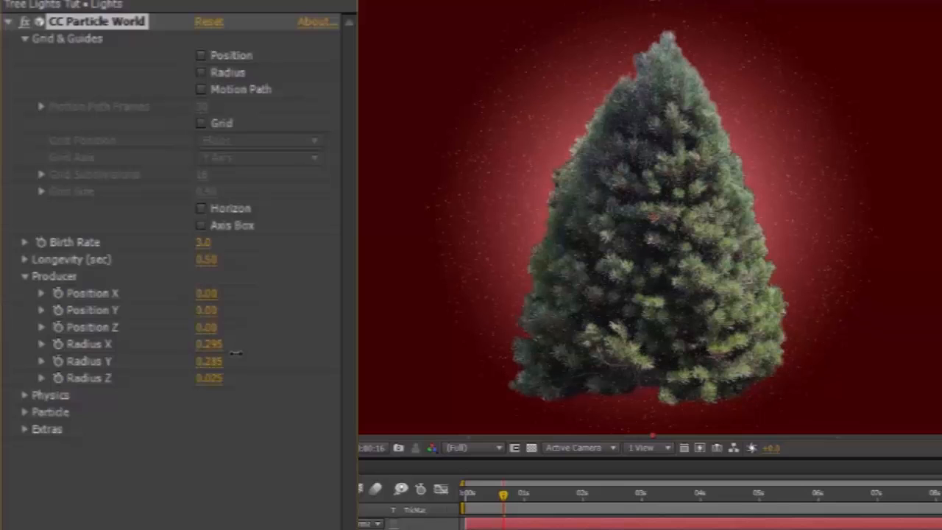
left_click(24, 276)
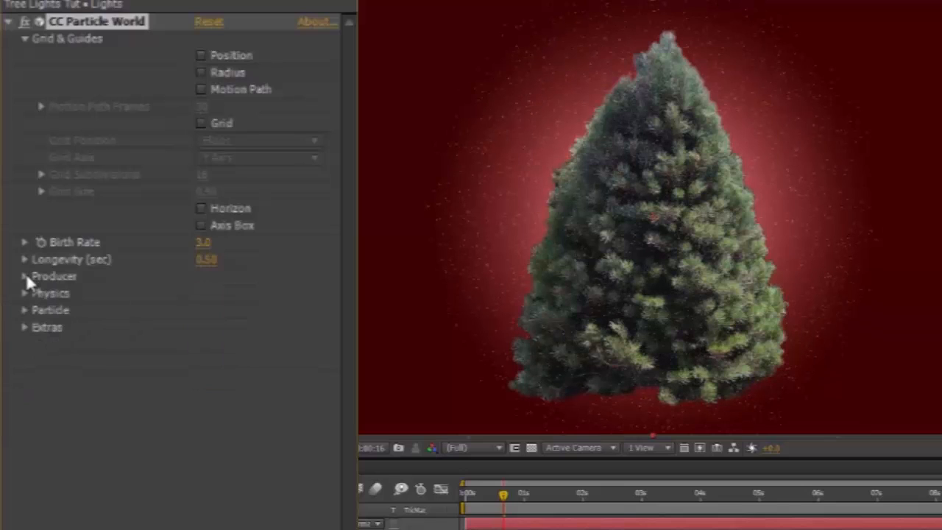
mouse_move(30, 63)
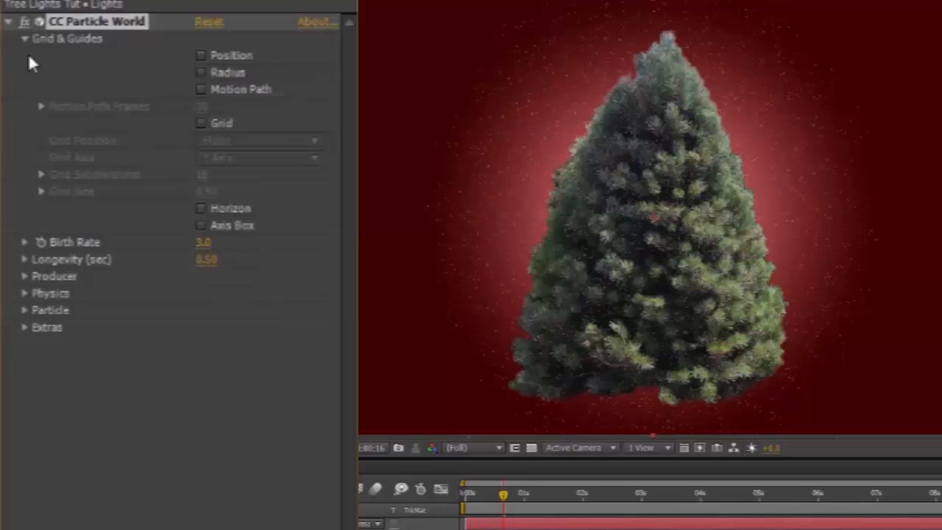
left_click(23, 38)
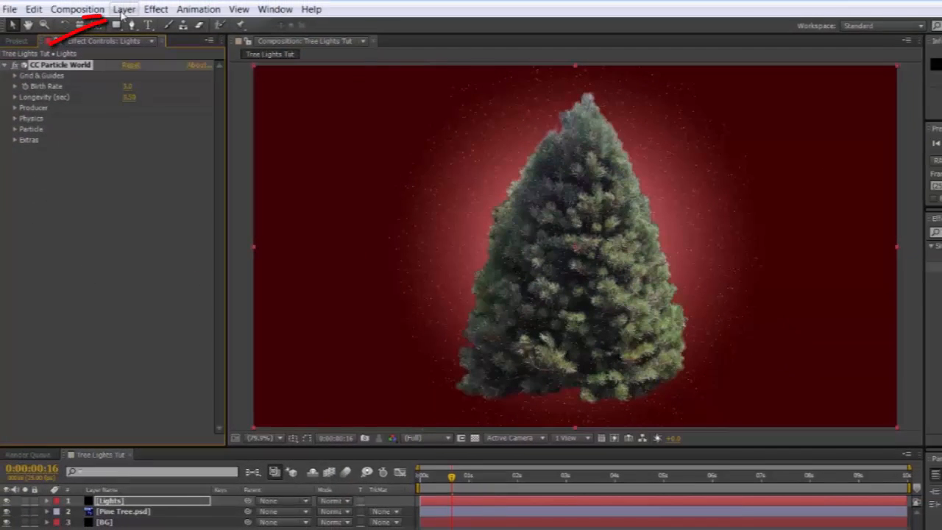
Pre-compose the Lights layer into 'Lights Comp 1', moving all attributes, and open it
left_click(124, 9)
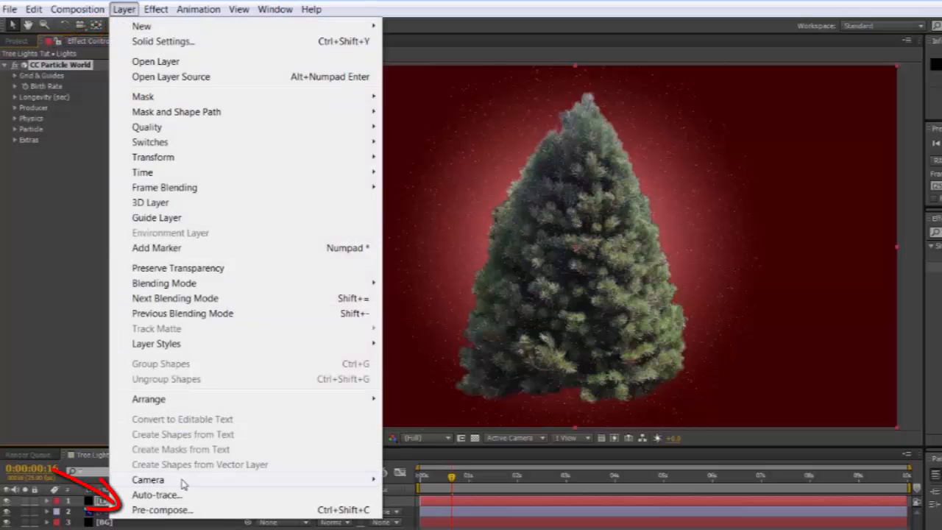
left_click(162, 509)
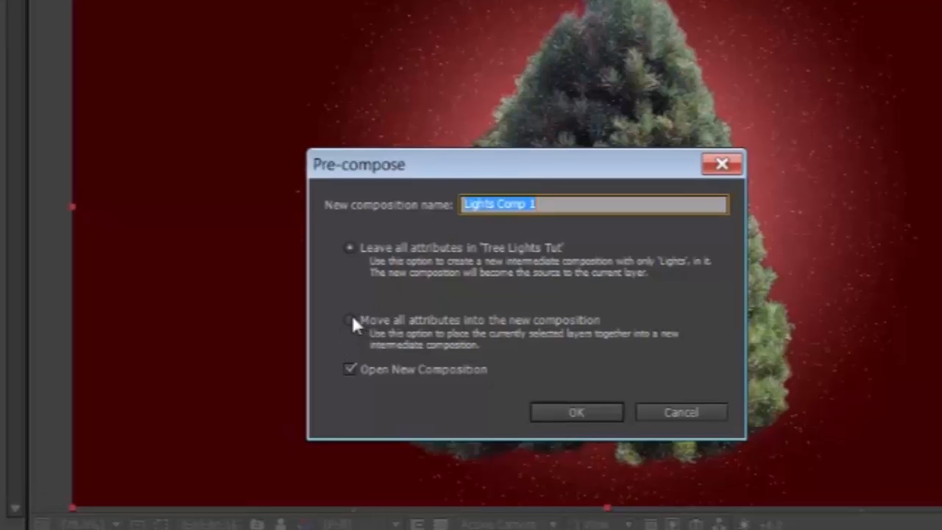
left_click(350, 321)
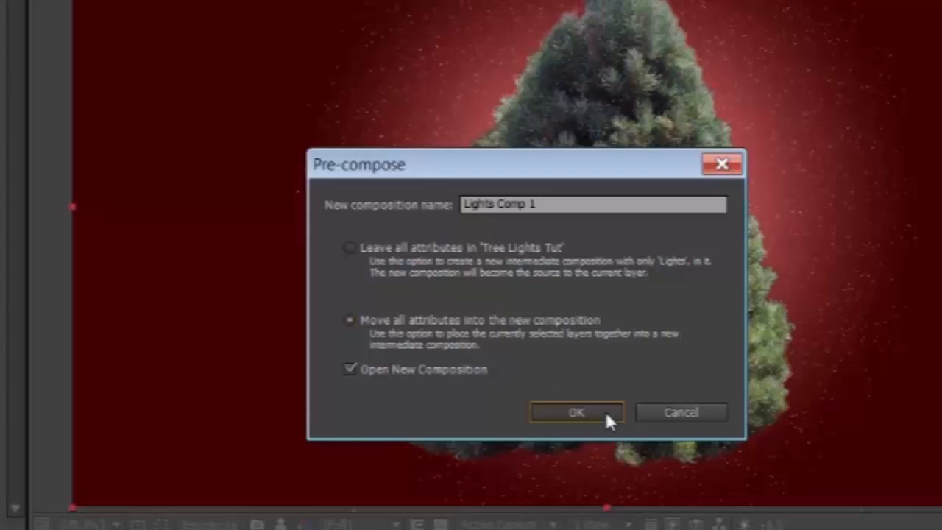
left_click(577, 412)
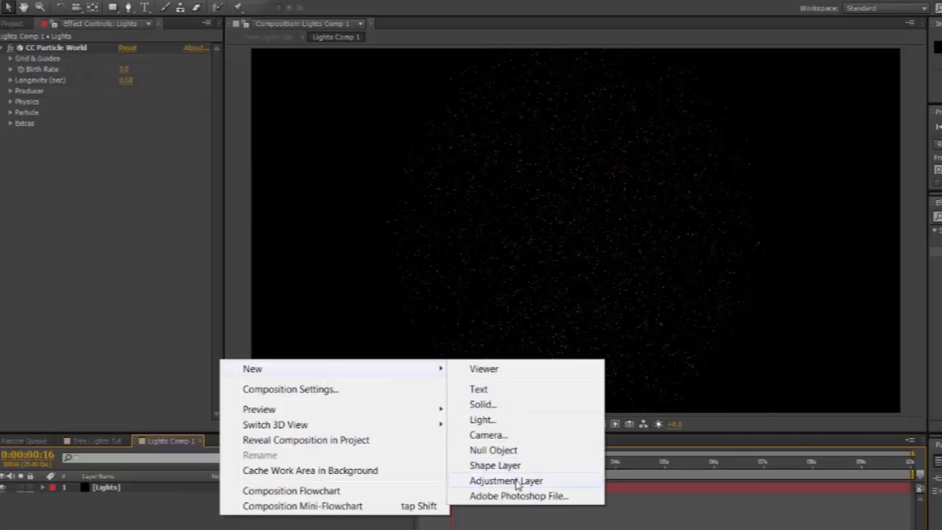
Add an adjustment layer above the particles and apply a Glow effect to it
left_click(506, 480)
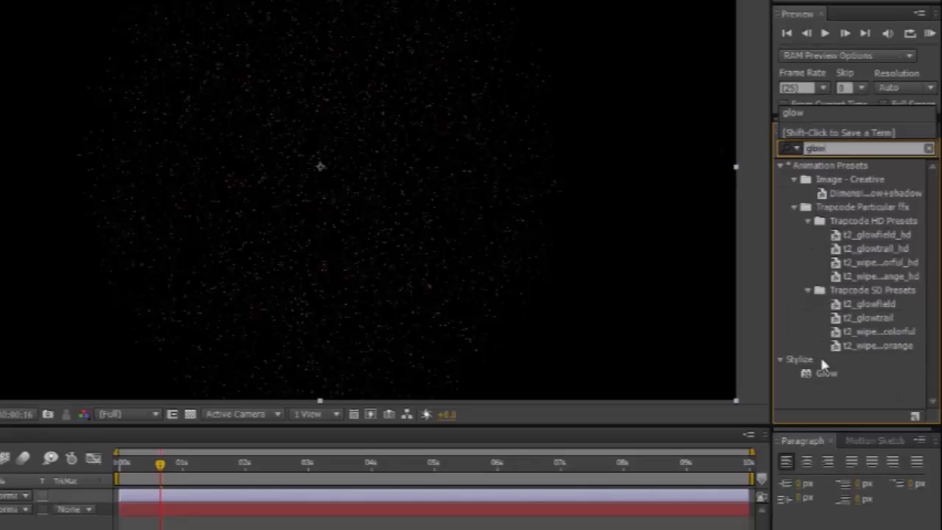
left_click(827, 374)
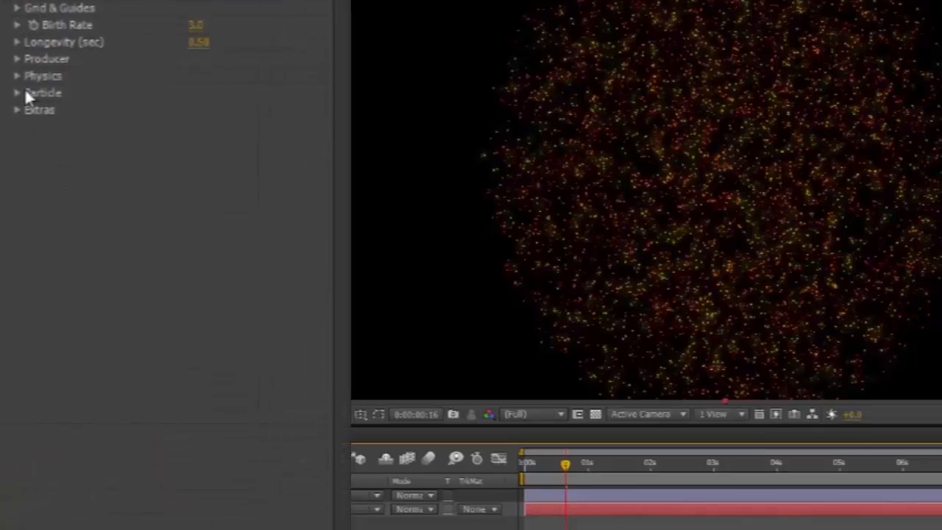
Make the particles Motion Polygons with a .1 size
left_click(18, 92)
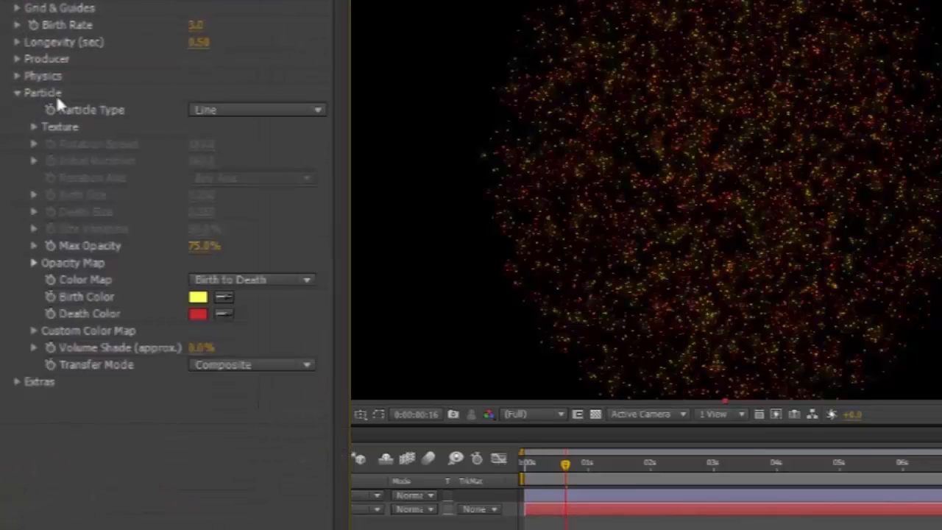
mouse_move(324, 117)
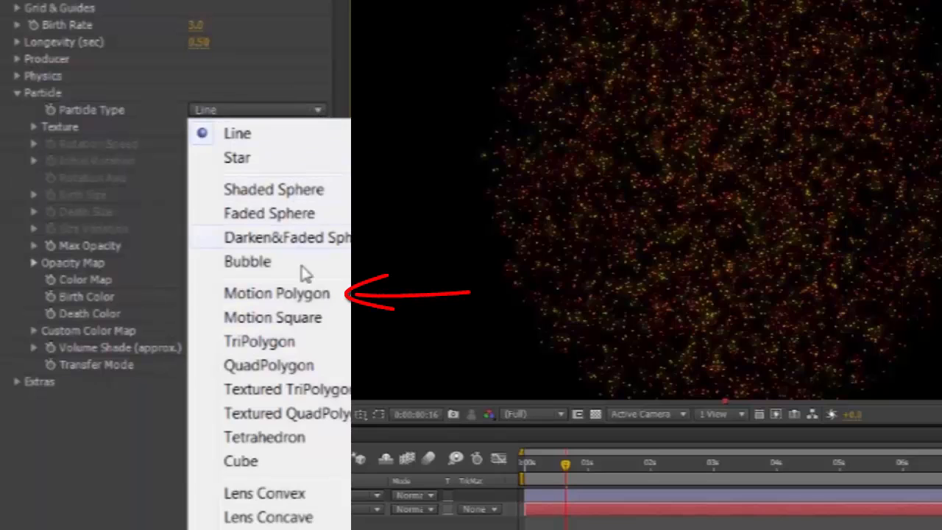
left_click(276, 292)
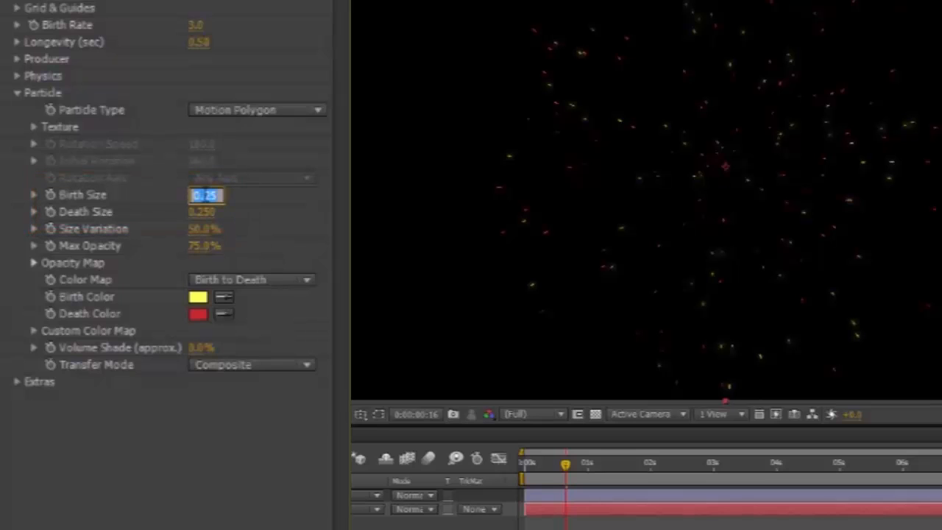
type(".100")
left_click(206, 212)
type(".3")
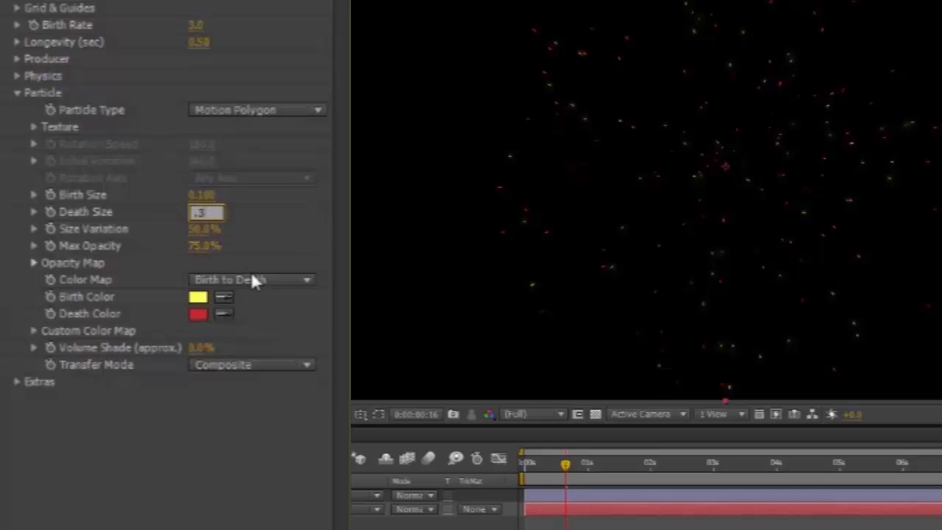
Switch the particle colour map to Custom, reveal its colour stops and change the transfer mode
left_click(254, 280)
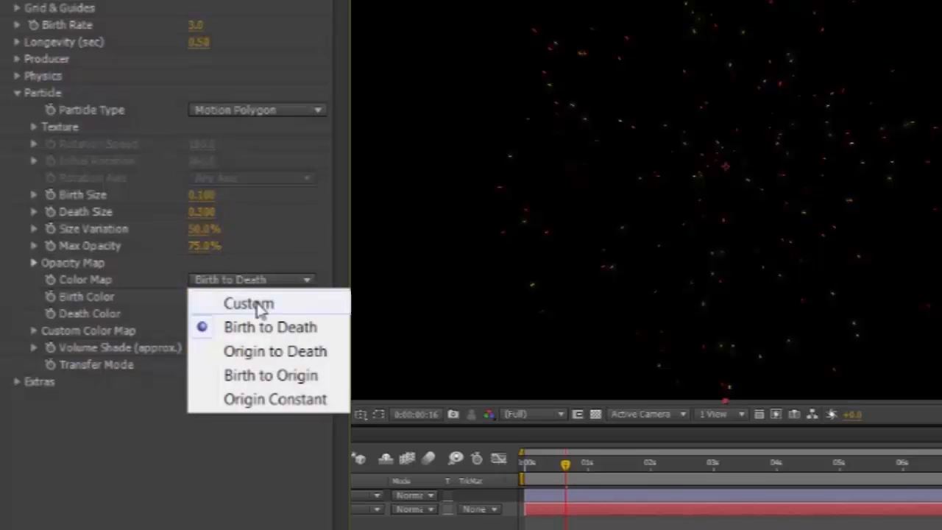
left_click(249, 303)
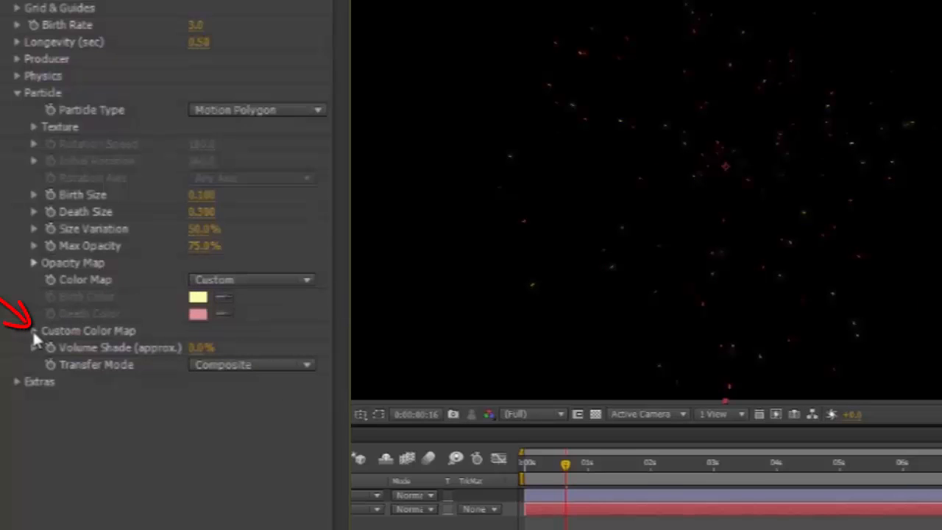
left_click(34, 330)
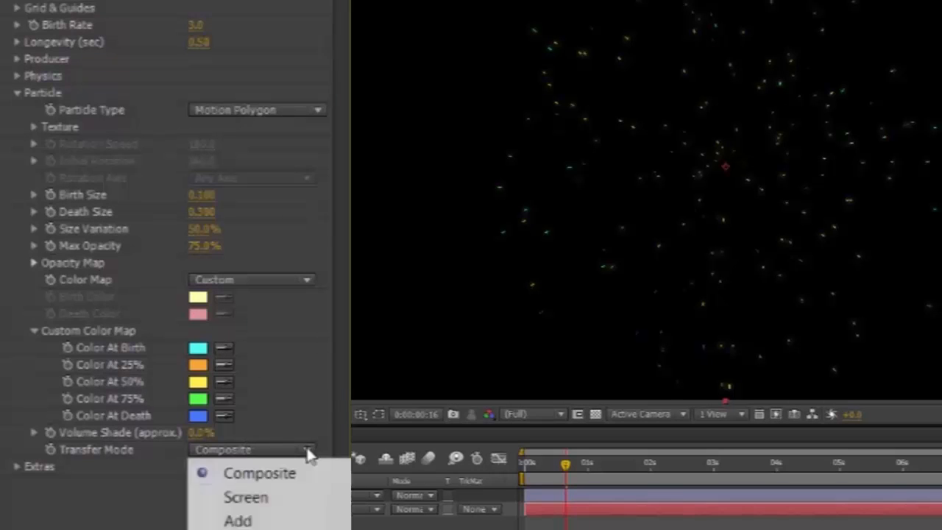
left_click(237, 521)
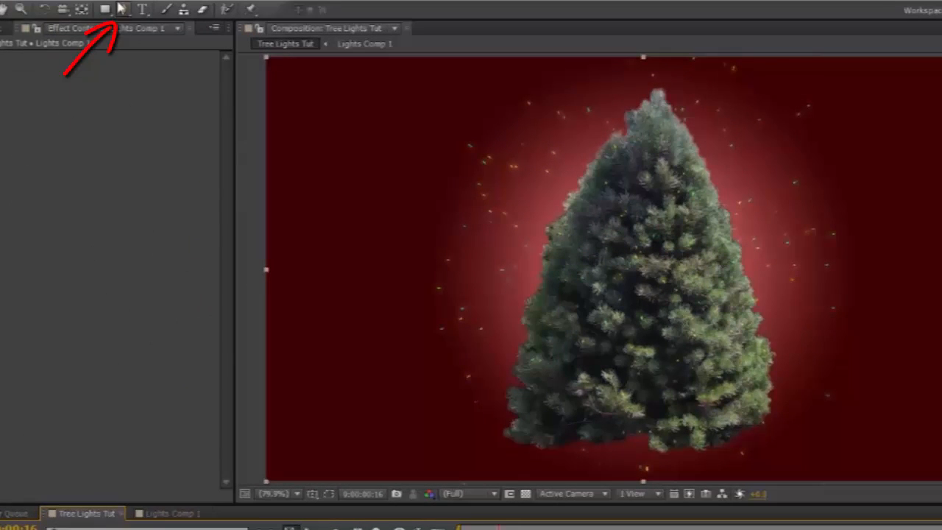
Draw a pen mask around the tree on Lights Comp 1 and hide the mask outline
left_click(124, 9)
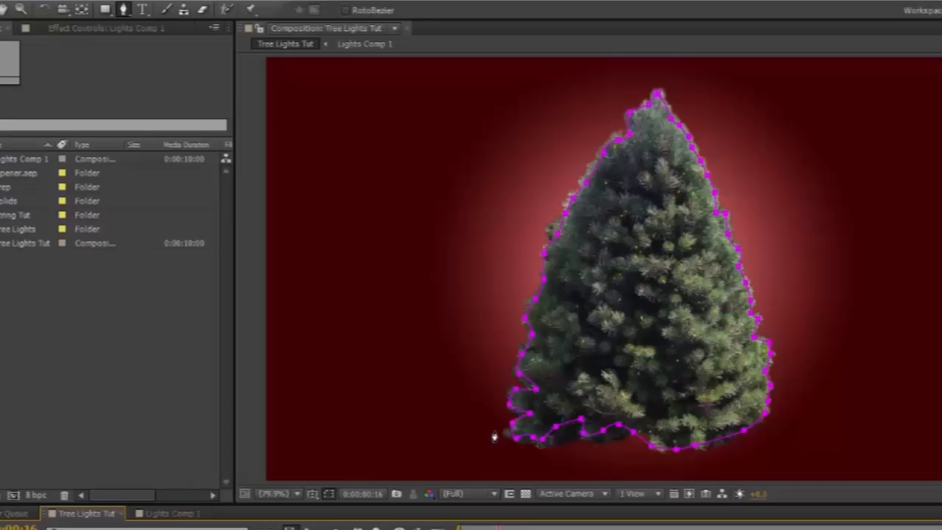
mouse_move(329, 493)
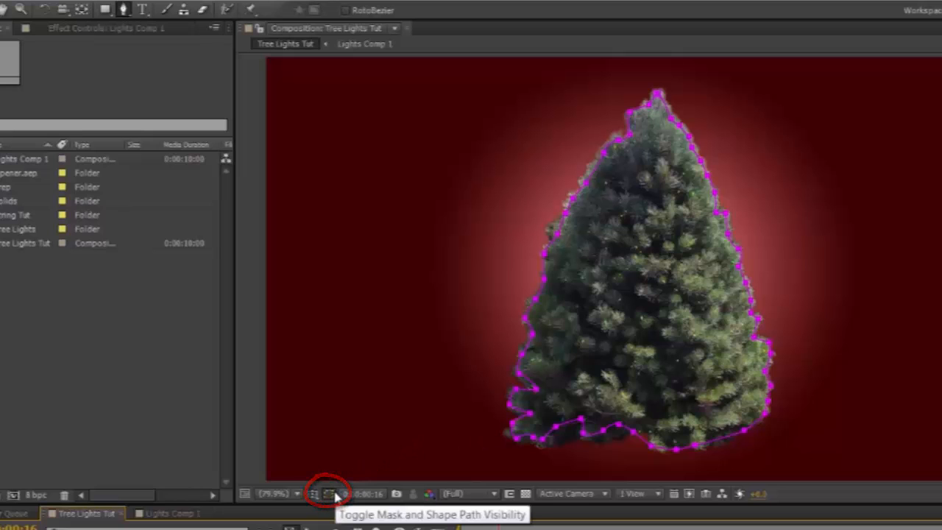
left_click(328, 494)
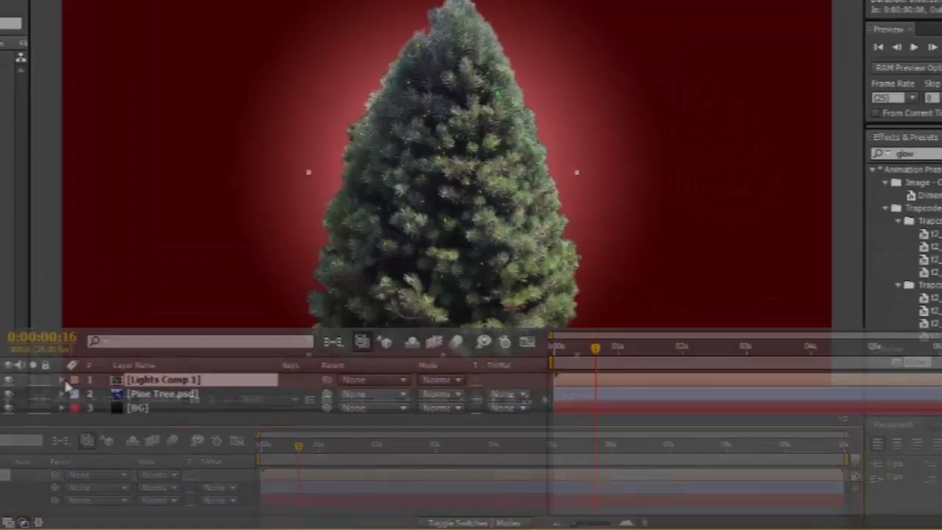
Reveal Mask 1 on the lights layer and increase its Mask Feather
left_click(62, 380)
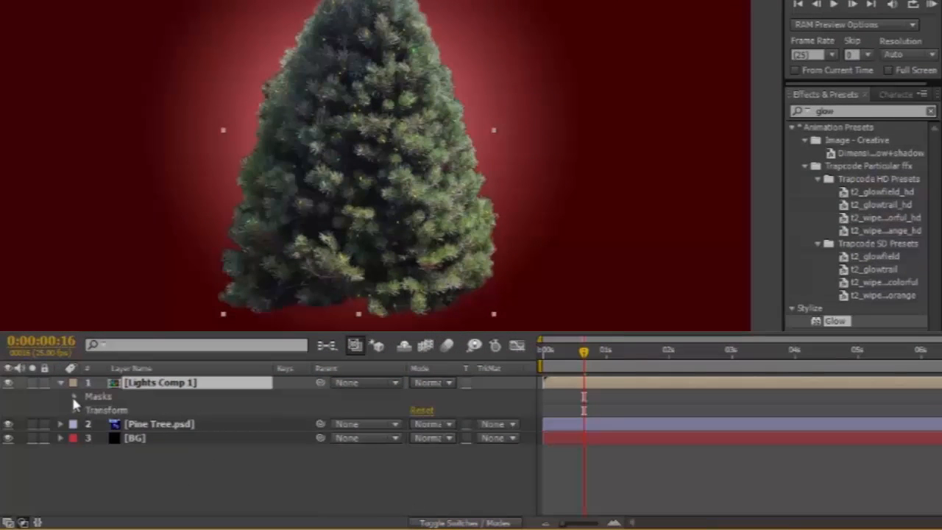
left_click(74, 396)
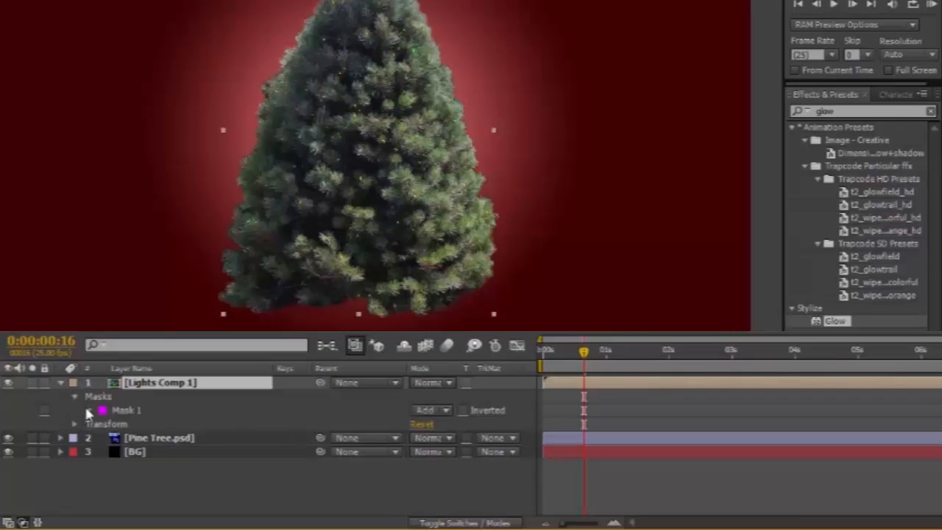
left_click(88, 409)
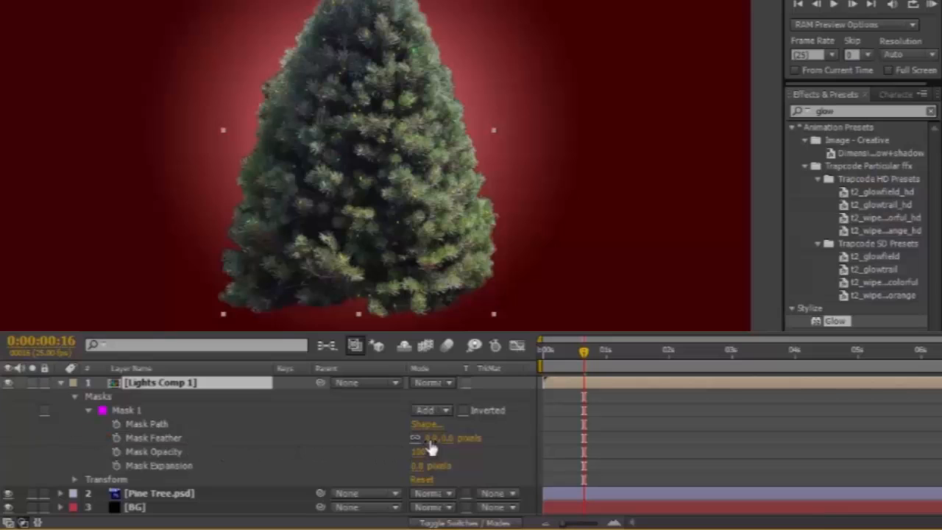
double_click(434, 438)
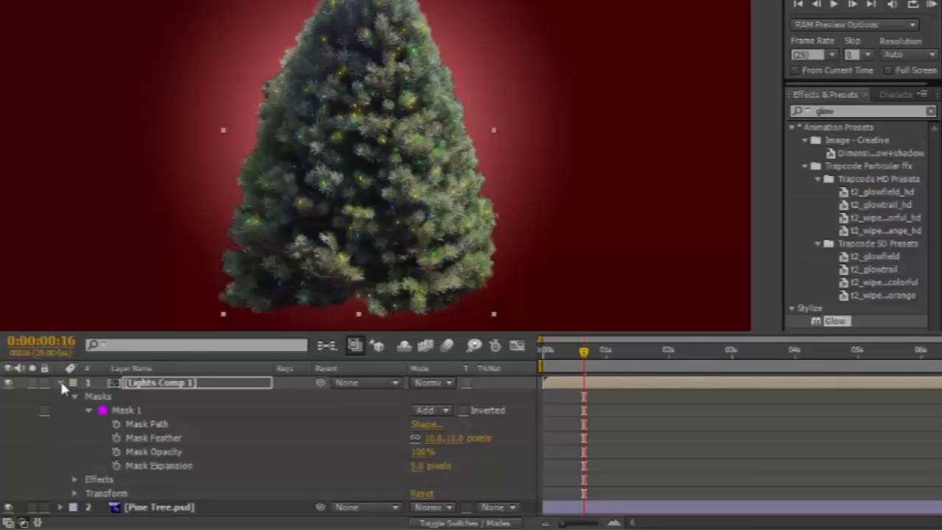
Collapse the mask properties and duplicate Lights Comp 1 with Ctrl+D for denser lights
left_click(61, 382)
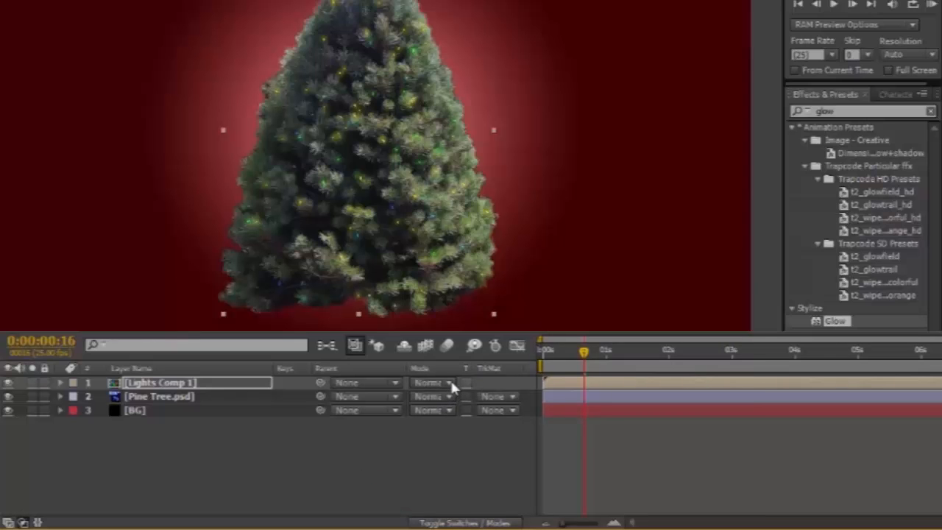
left_click(432, 383)
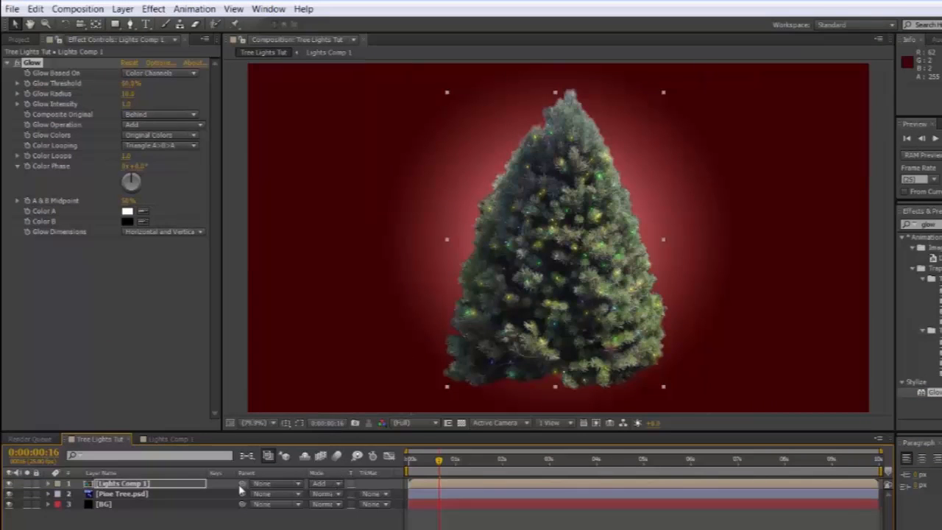
left_click(121, 483)
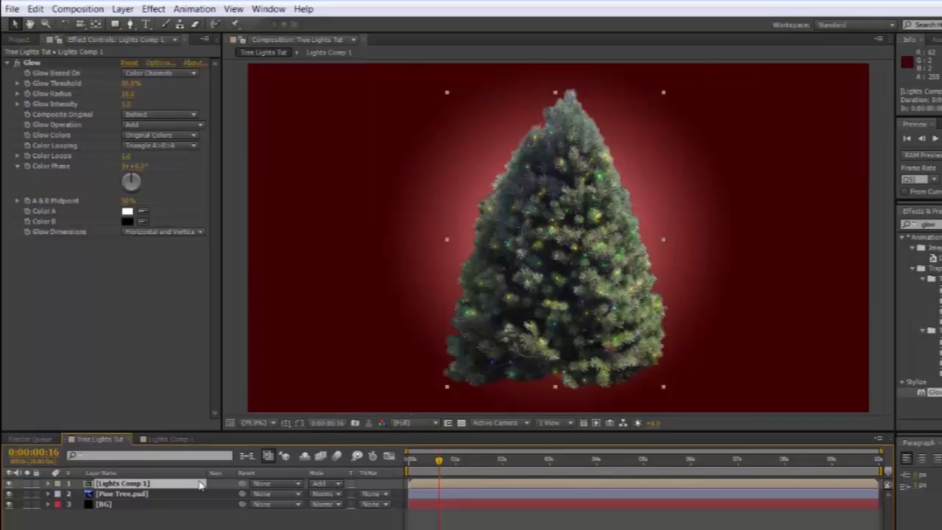
key("ctrl+d")
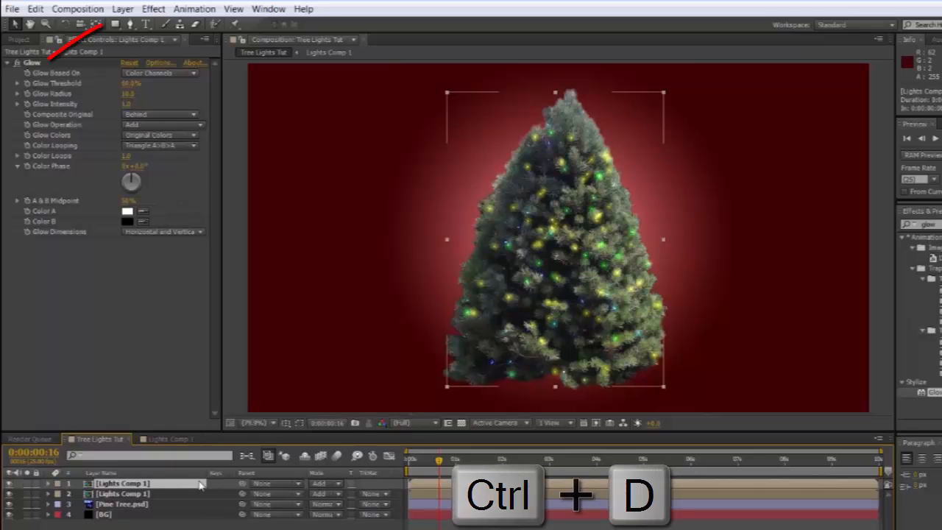
key("ctrl+d")
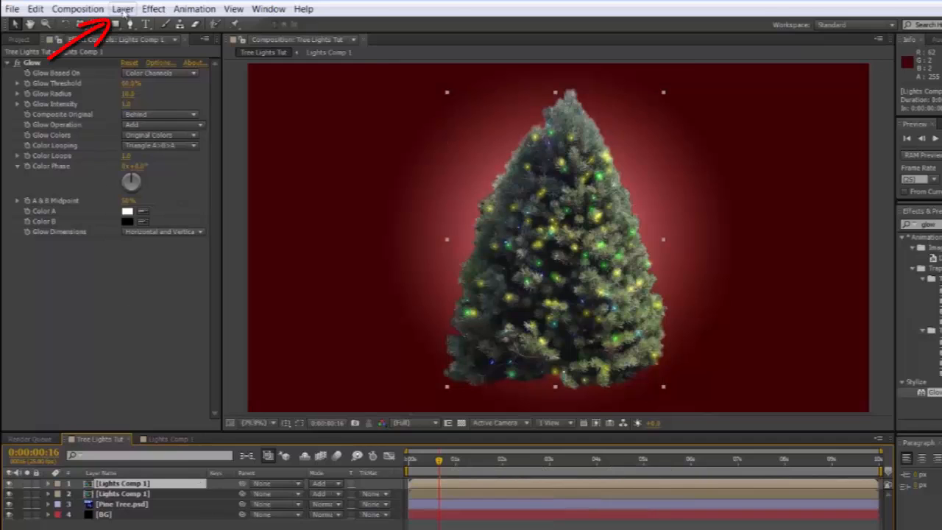
left_click(123, 9)
type("color ba")
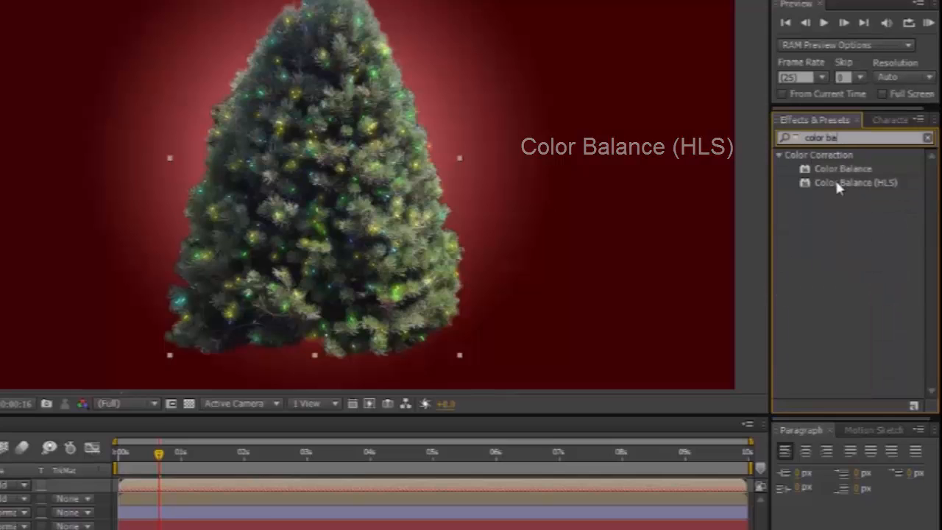
Apply Color Balance (HLS) to the duplicate lights and push Hue to about 145 for blue-purple tones
left_click(855, 183)
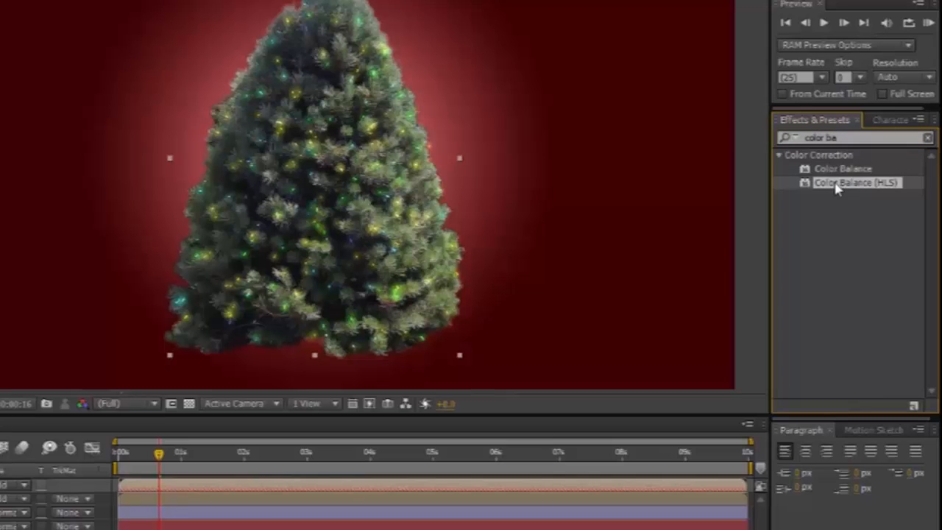
mouse_move(651, 487)
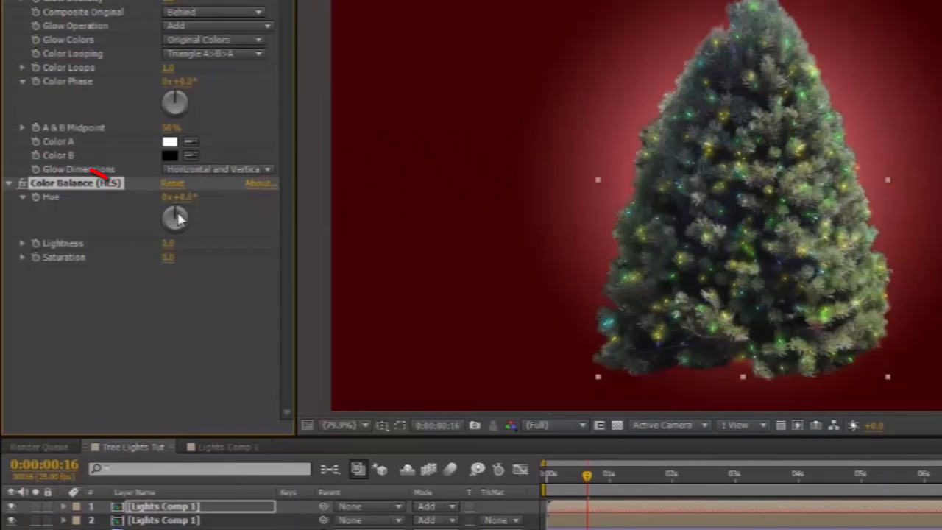
left_click_drag(174, 218, 180, 228)
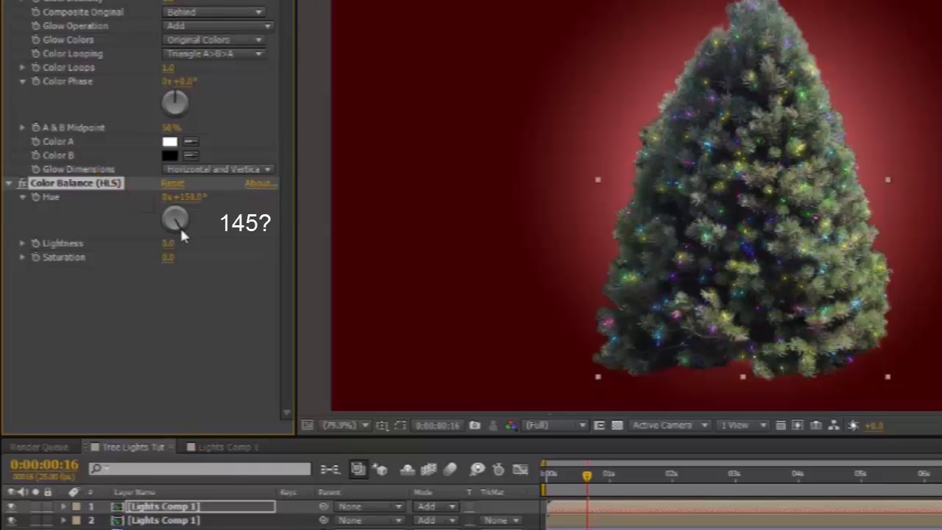
left_click_drag(180, 218, 189, 233)
type("twinkle")
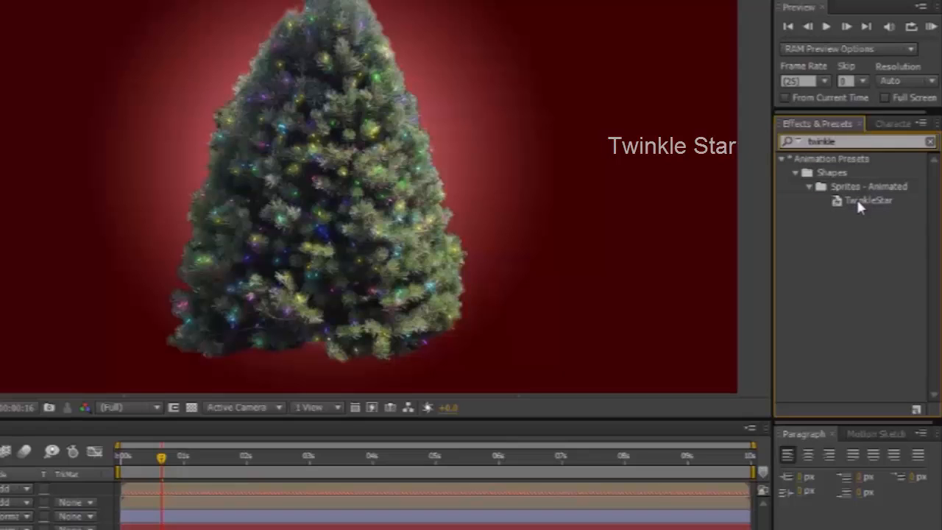
Add the Twinkle Star preset as a shape layer on the treetop and reveal its Scale to shrink it
double_click(868, 200)
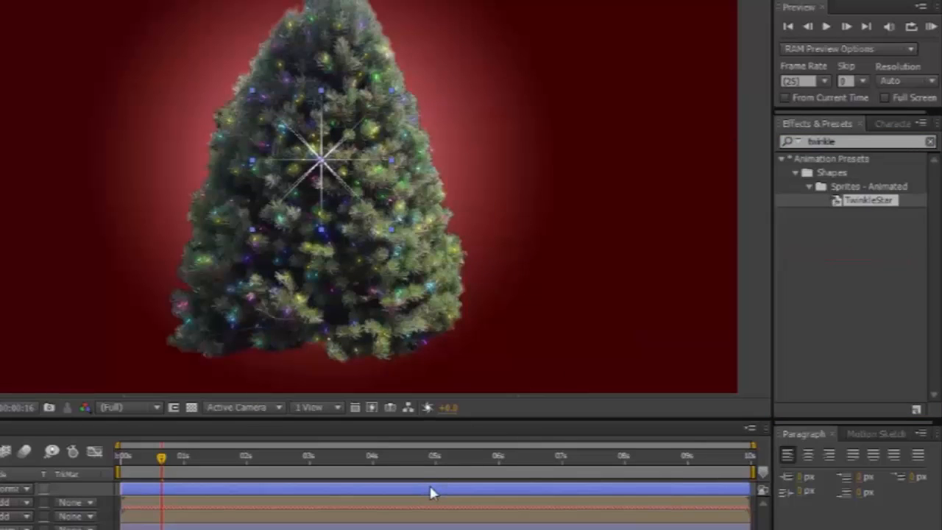
mouse_move(327, 174)
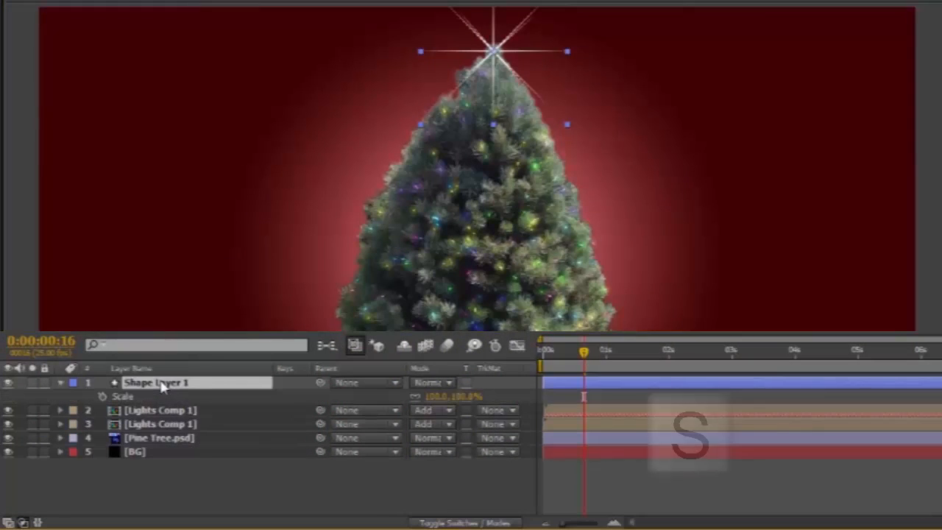
key("s")
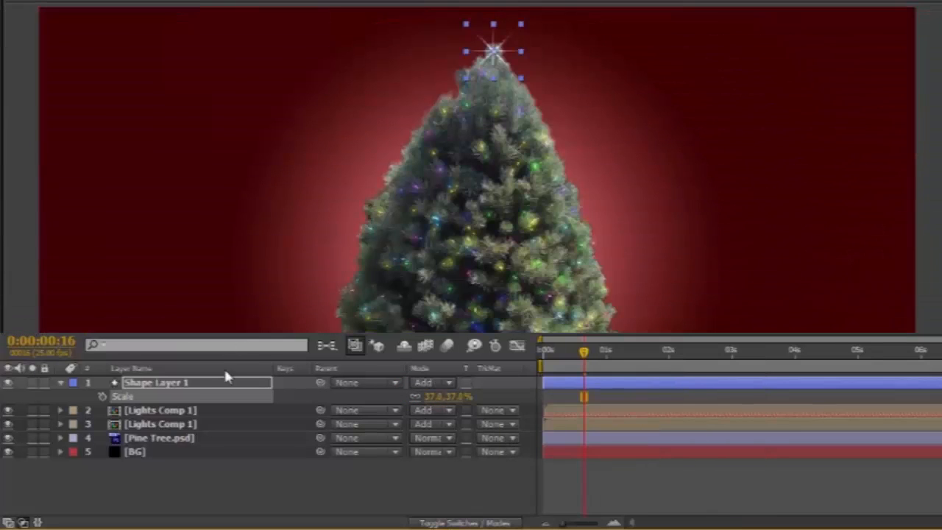
Duplicate the star shape layer with Ctrl+D and reveal the copy's Scale property
key("ctrl+d")
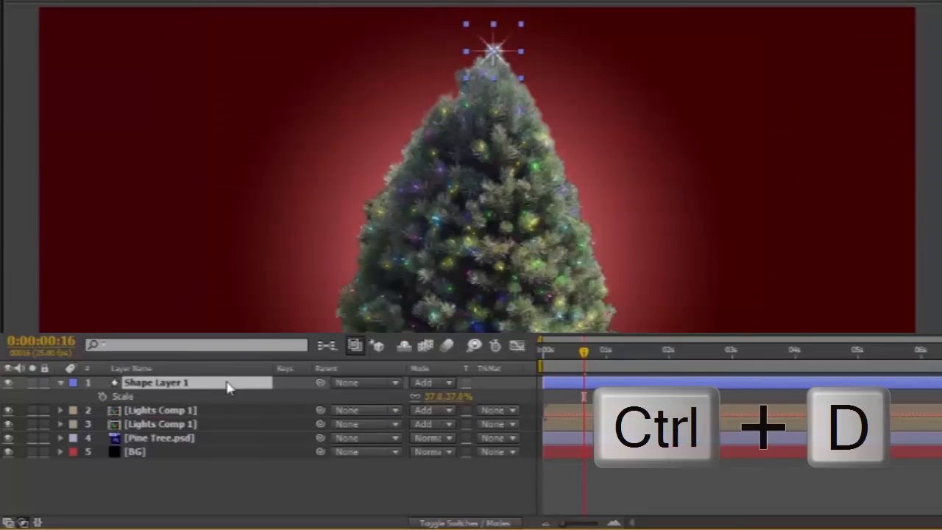
key("ctrl+d")
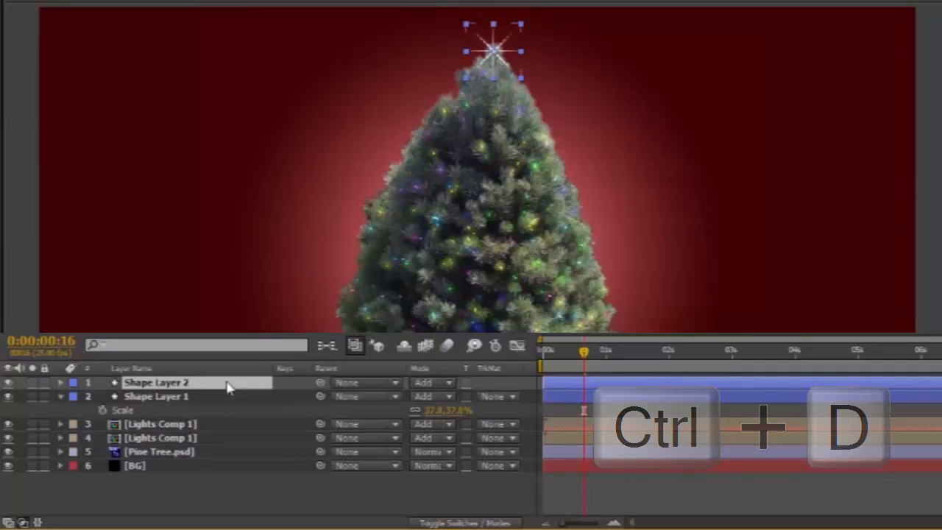
key("ctrl+d")
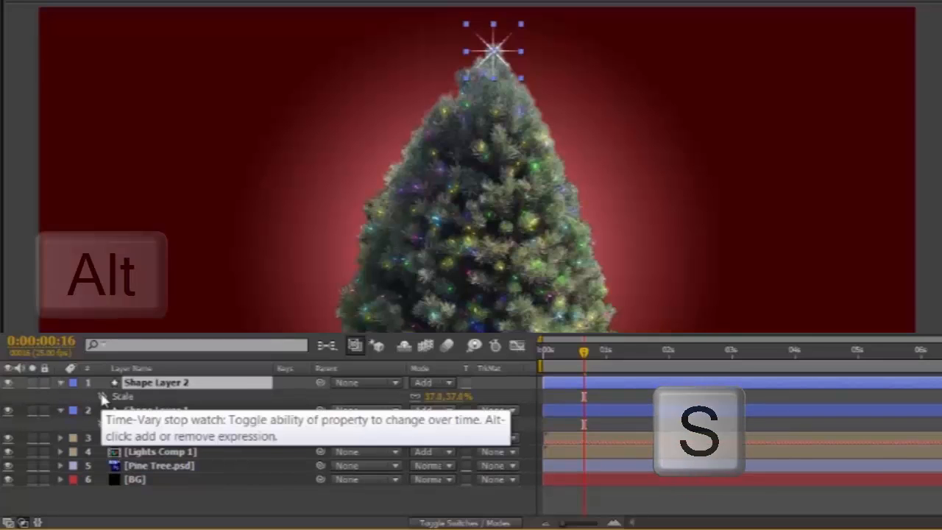
Alt-click the copy's Scale stopwatch and enter the wiggle(1,10) expression
key("alt")
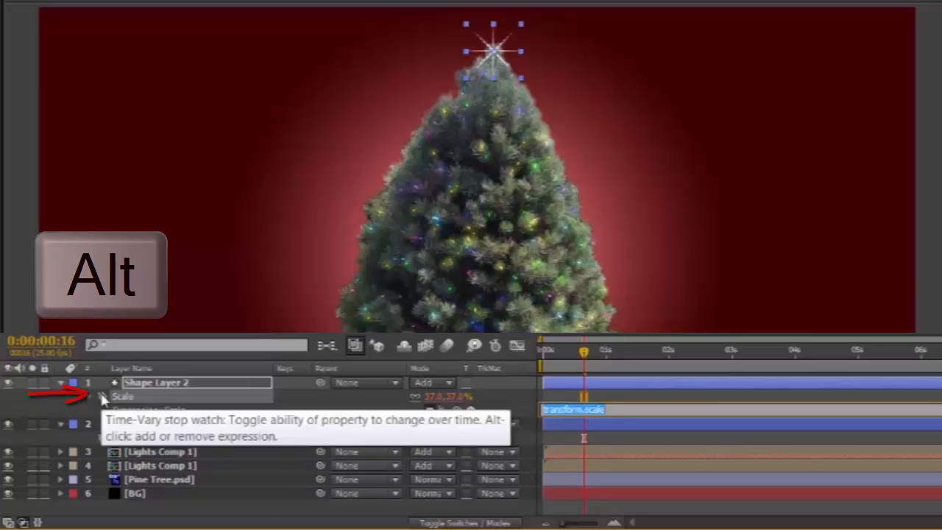
left_click(103, 395)
type("wiggle")
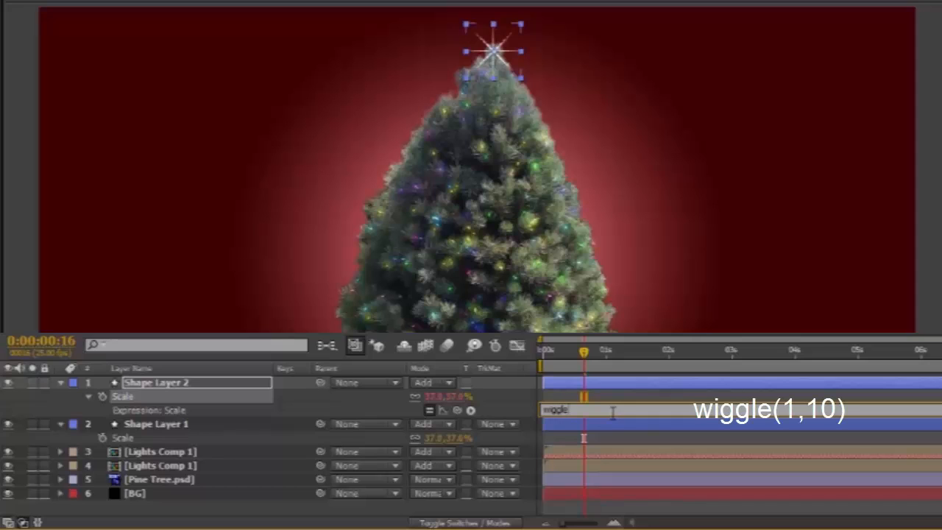
type("(1,10")
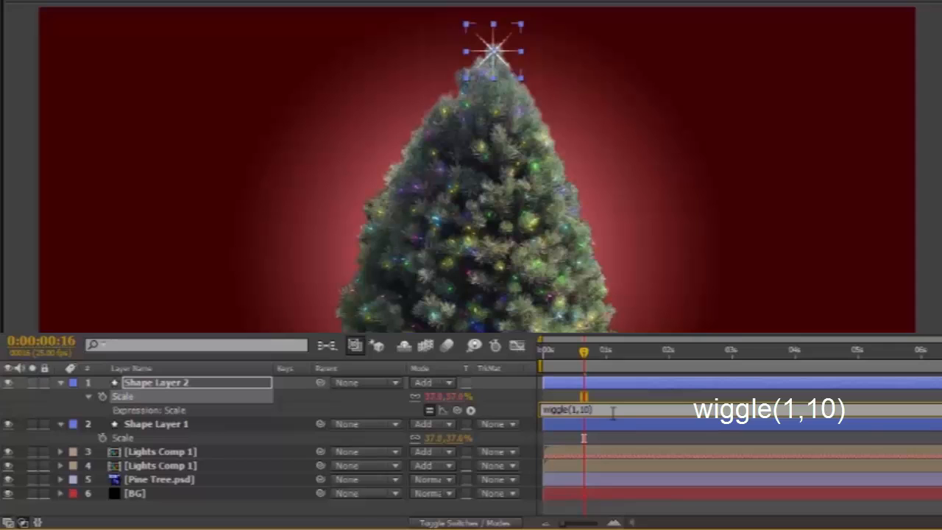
mouse_move(910, 396)
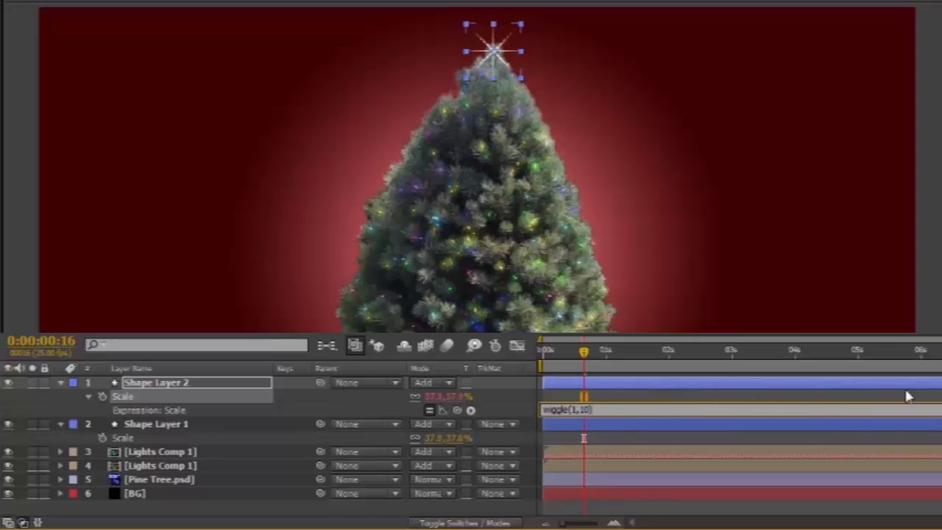